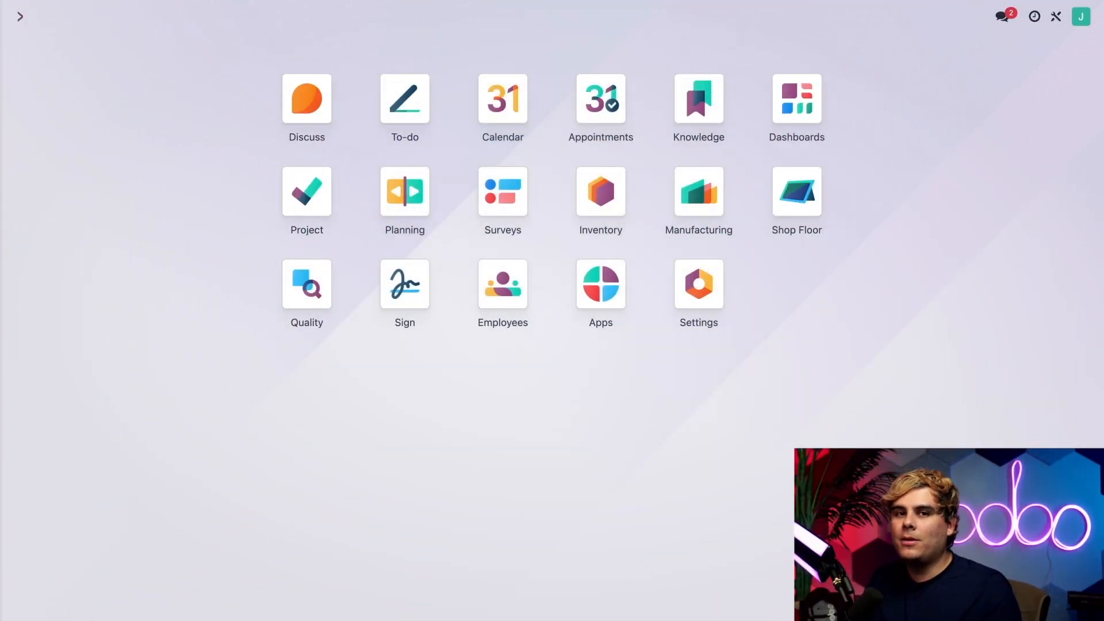
Navigate from Manufacturing to the Coffee Table product and open its bill of materials
left_click(698, 191)
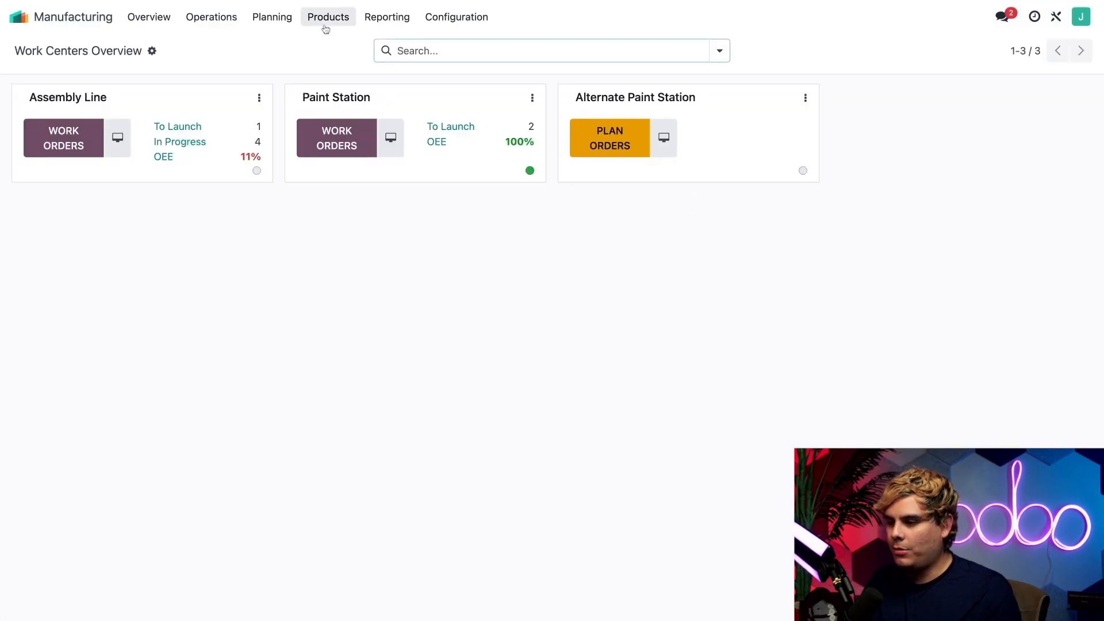
left_click(328, 17)
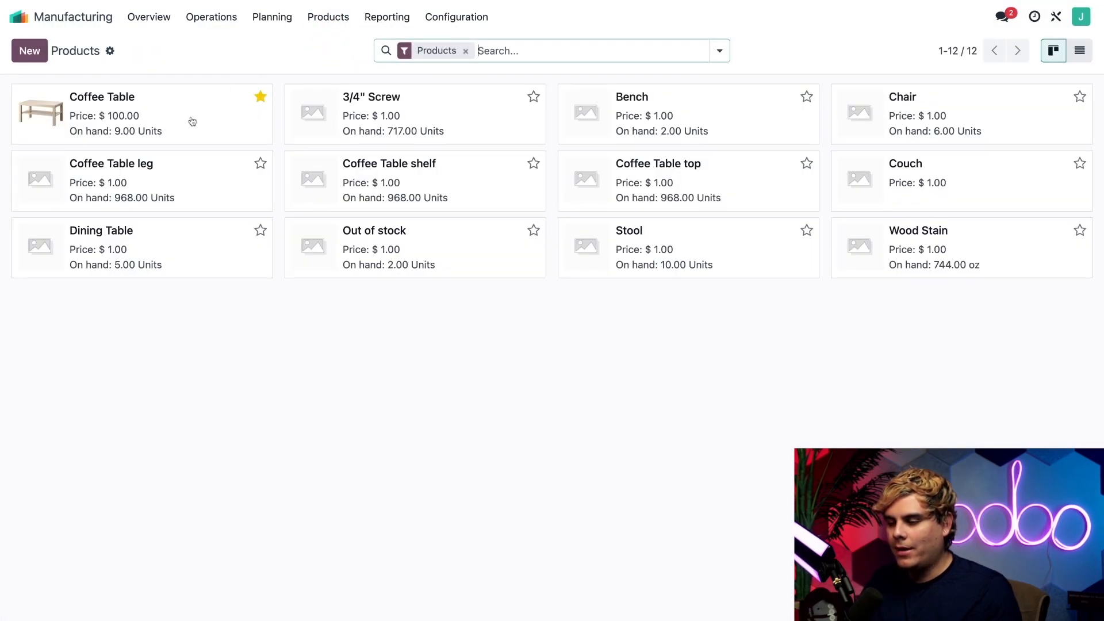
left_click(103, 113)
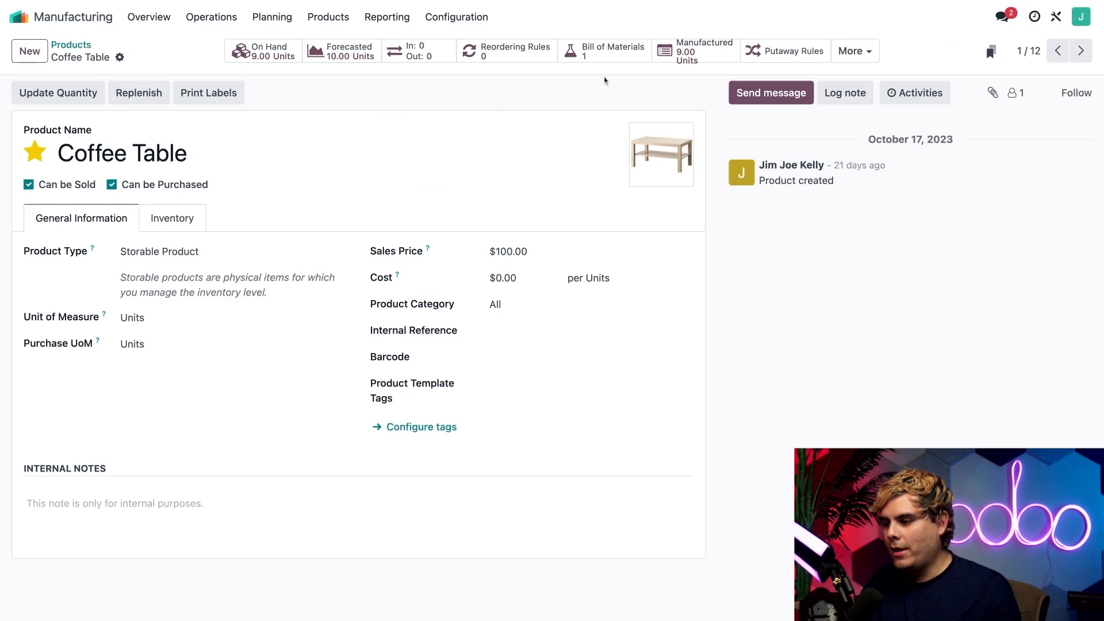
left_click(613, 50)
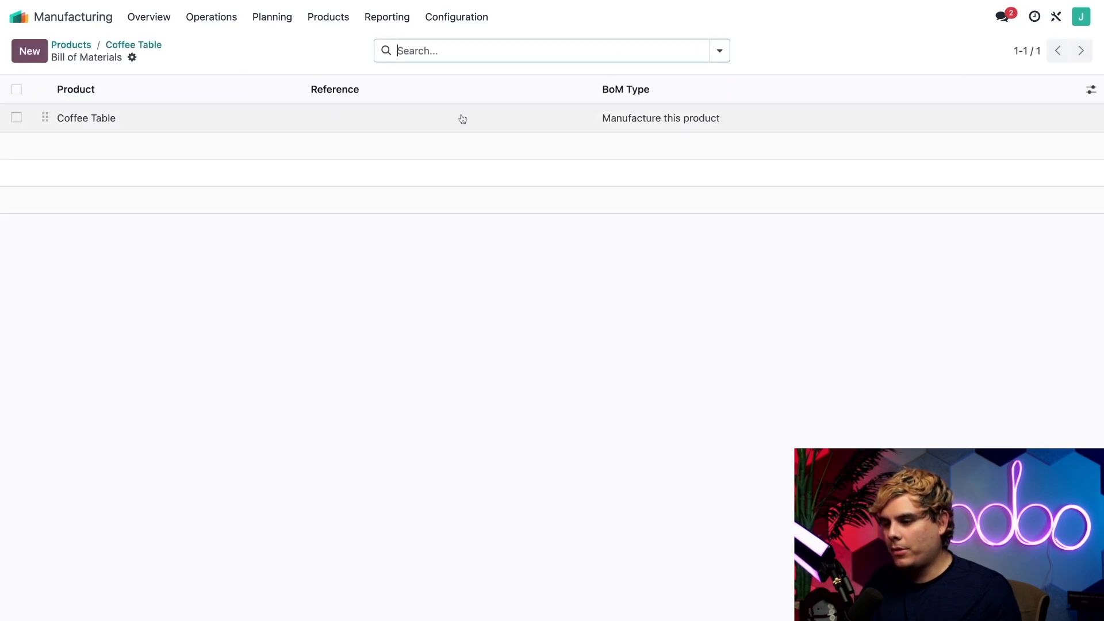
left_click(86, 118)
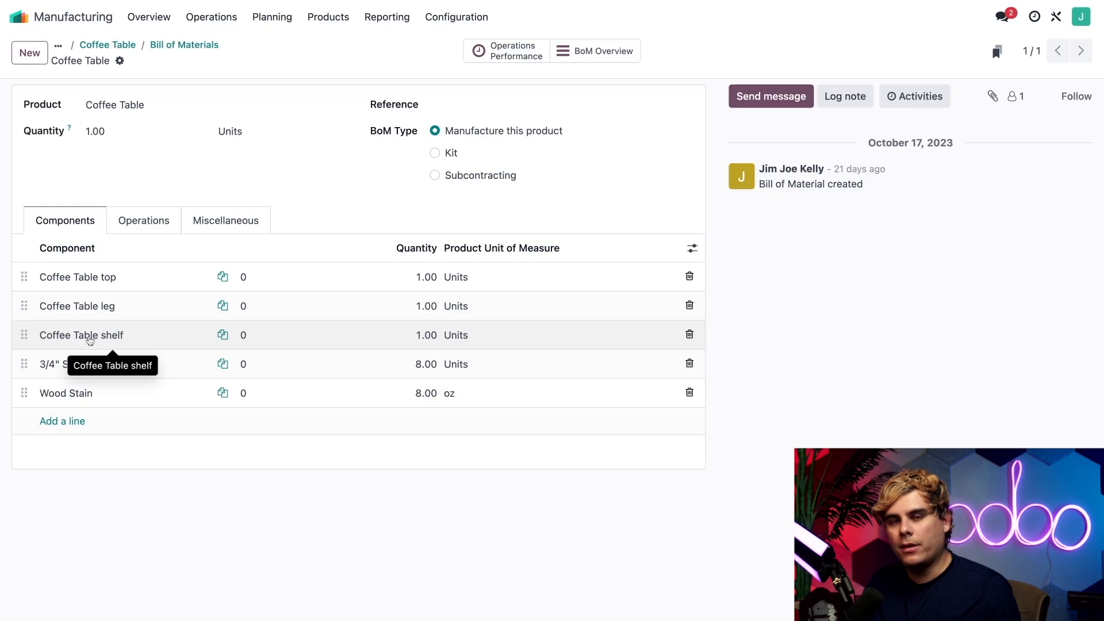
Show the BoM's operations: Assemble table at Assembly Line, Stain table at Paint Station
left_click(142, 221)
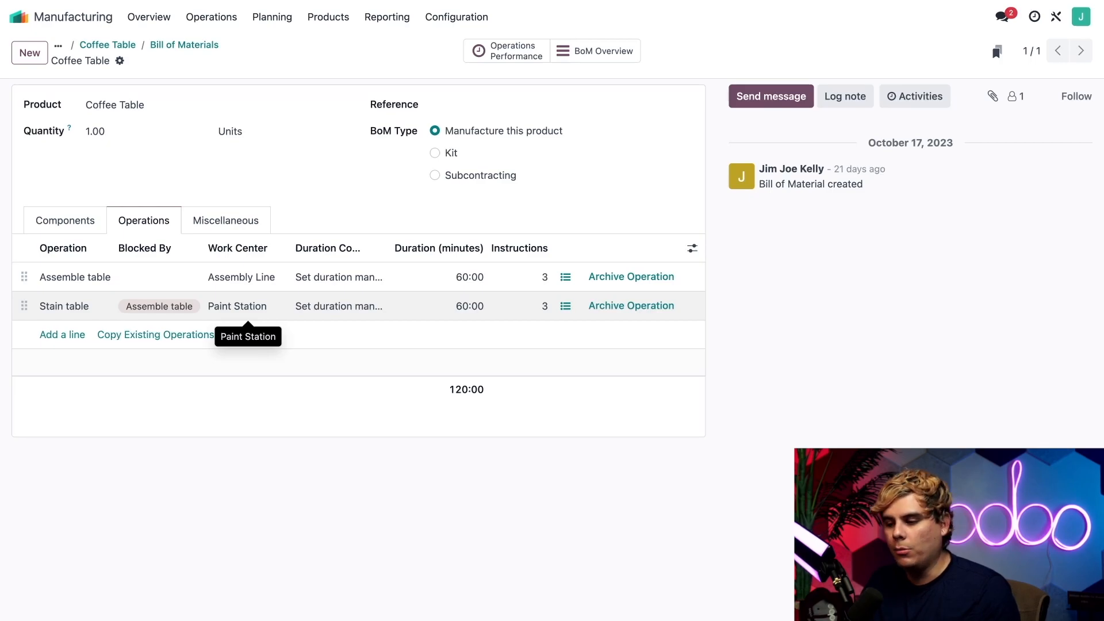
mouse_move(103, 319)
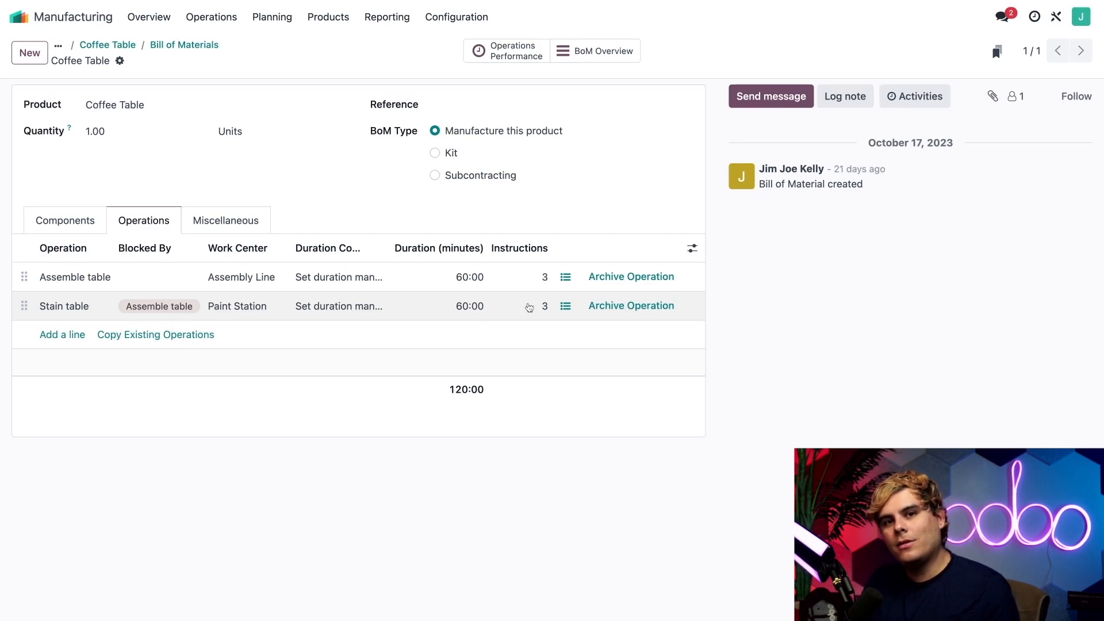
mouse_move(529, 307)
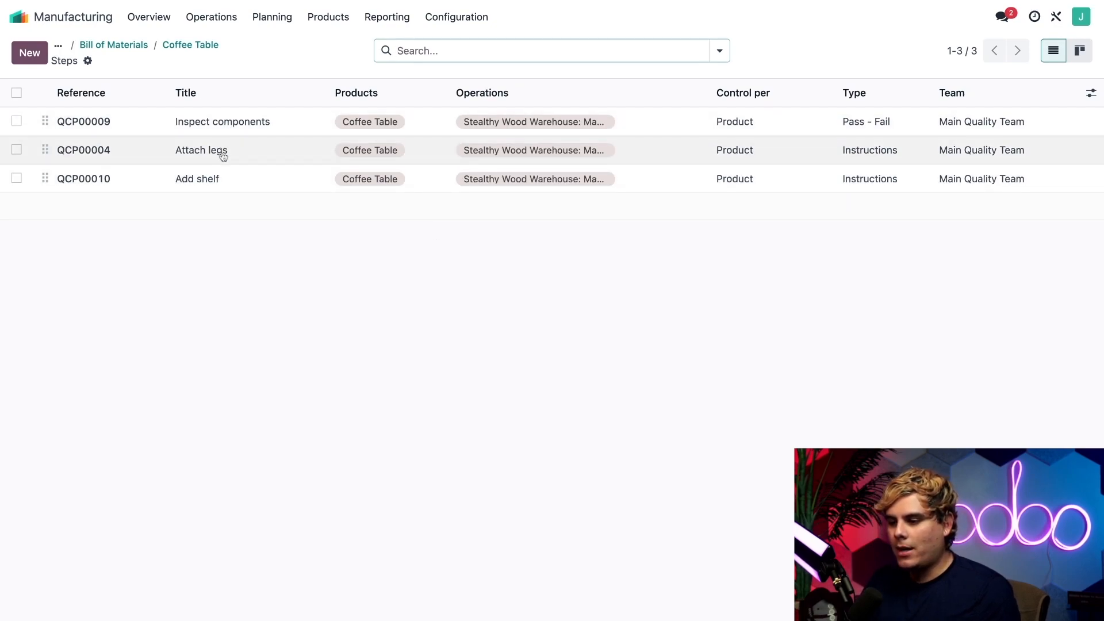
mouse_move(232, 178)
type("coff")
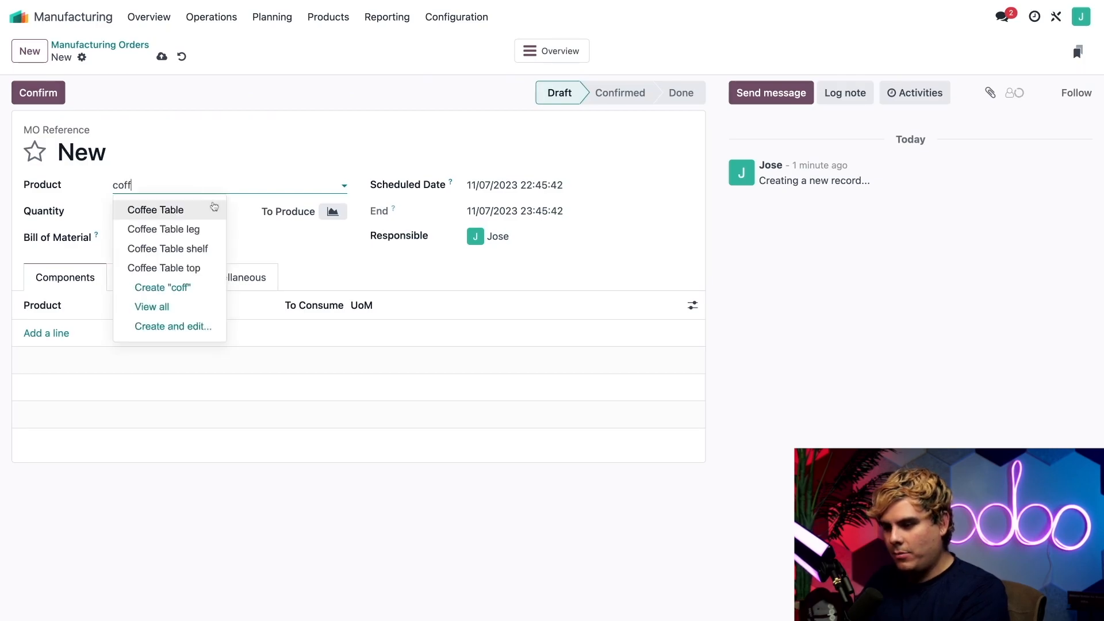
Create and confirm manufacturing order WH/MO/00074 for one Coffee Table
left_click(155, 209)
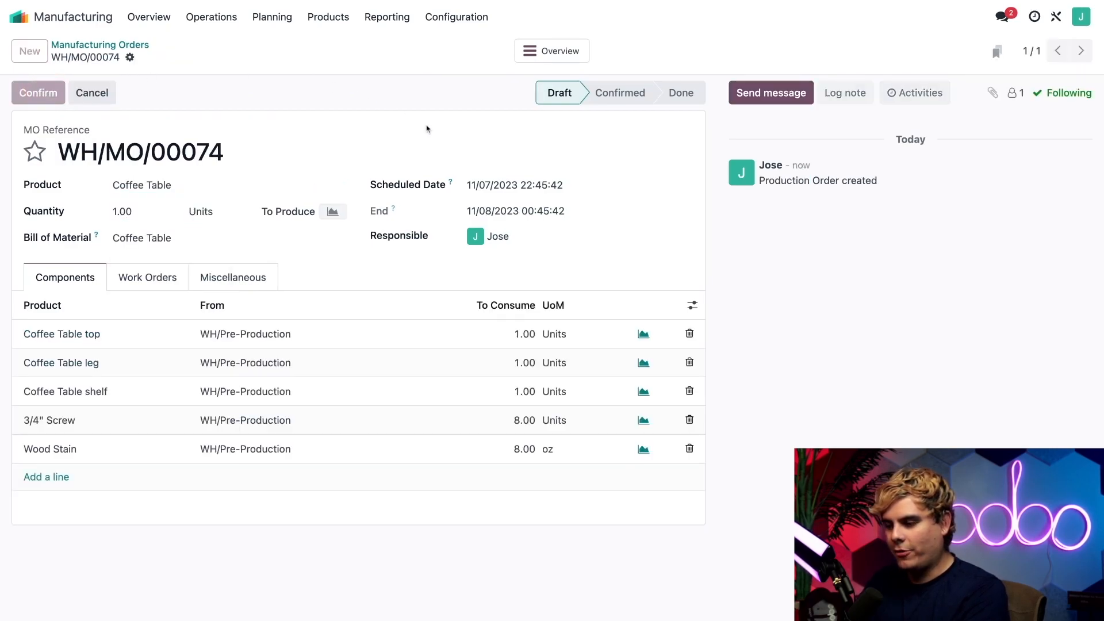
left_click(38, 92)
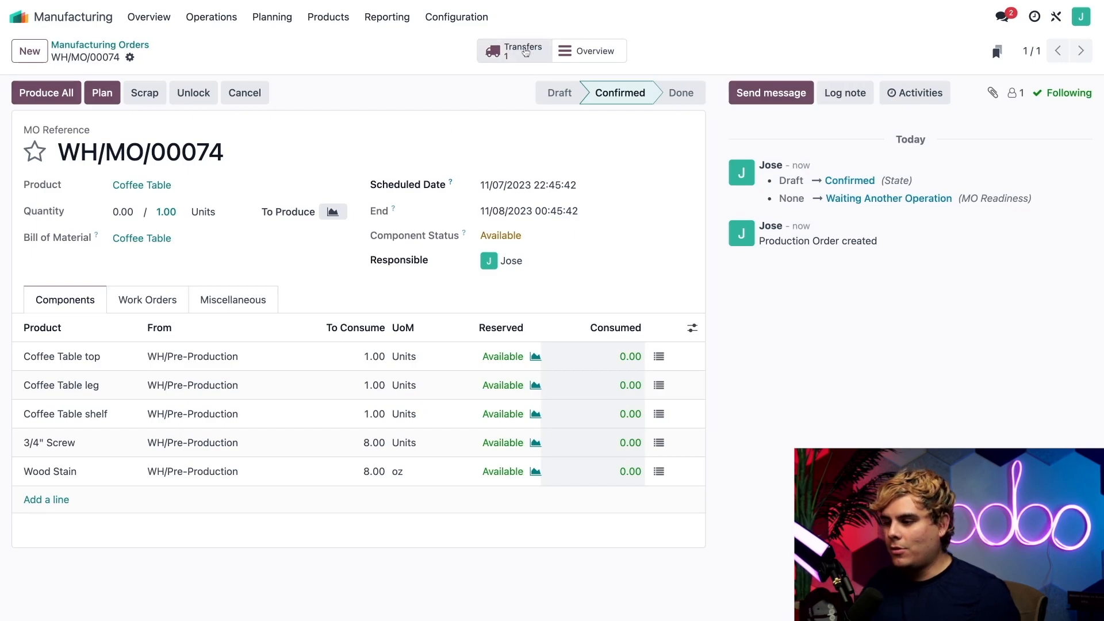
Validate component pick WH/PC/00055, marking all reserved quantities done, and go to Shop Floor
left_click(513, 50)
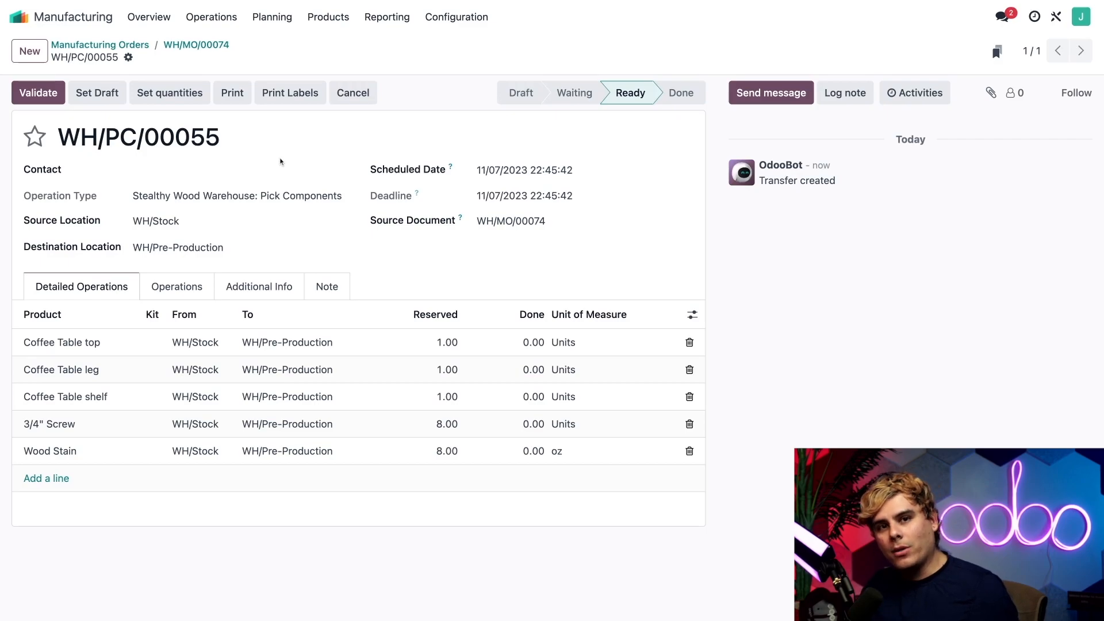
left_click(38, 92)
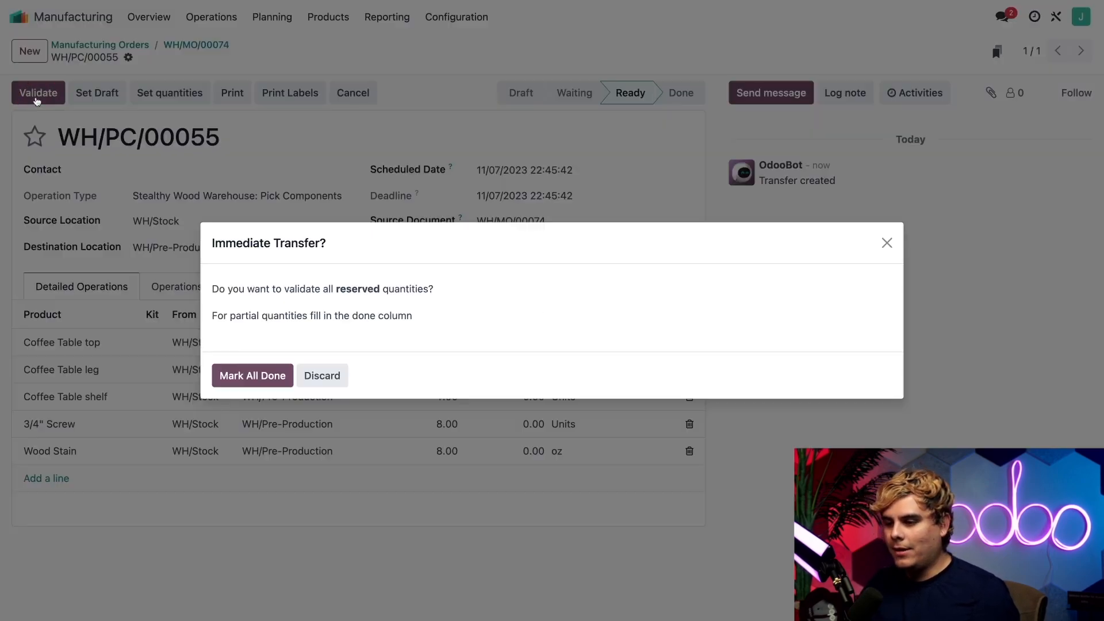
left_click(252, 375)
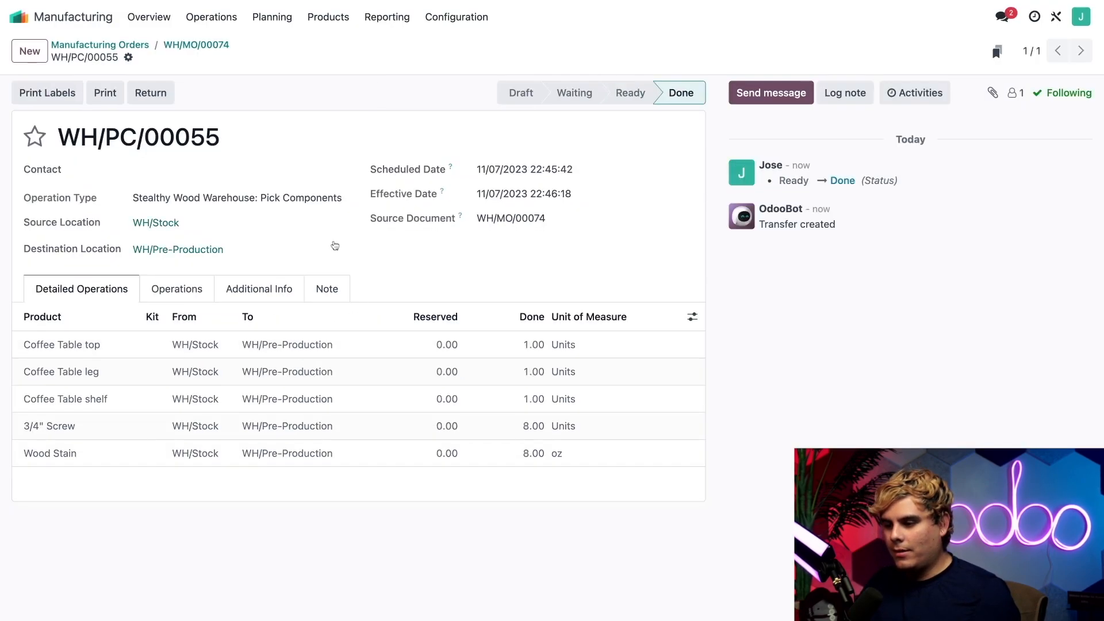
mouse_move(348, 139)
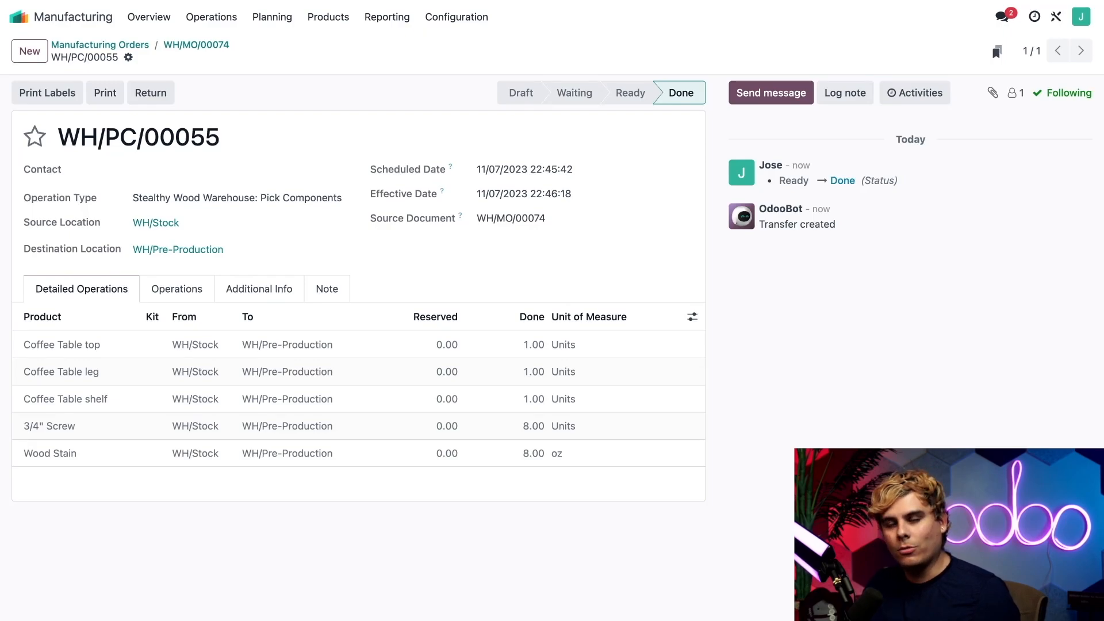
left_click(19, 17)
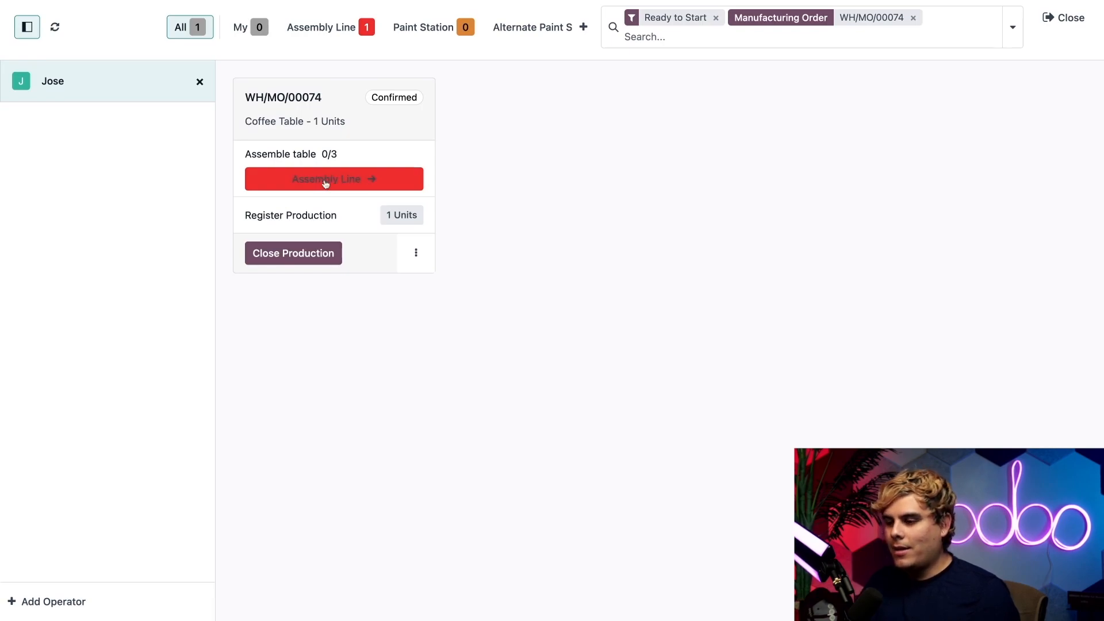
Start the Assemble table work order at Assembly Line and register one unit produced
left_click(334, 178)
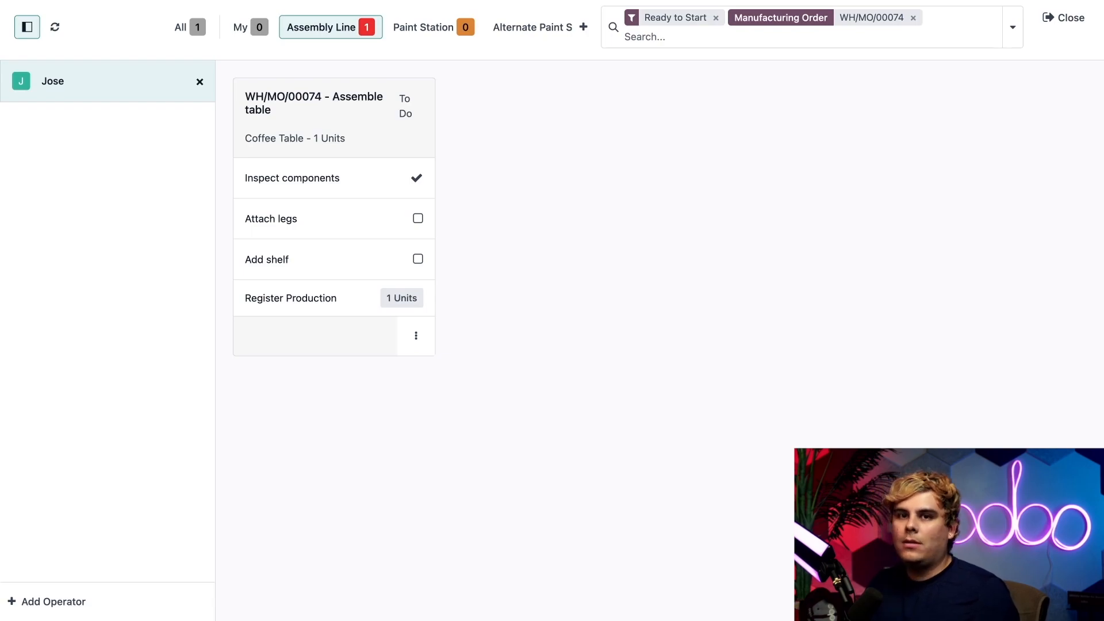
mouse_move(725, 59)
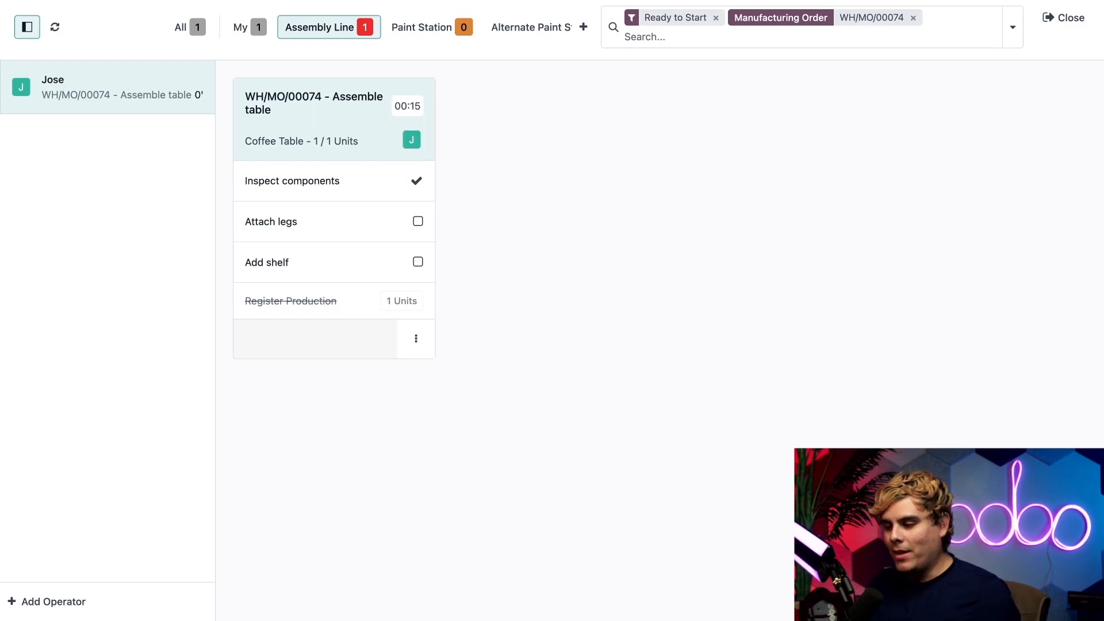
mouse_move(442, 213)
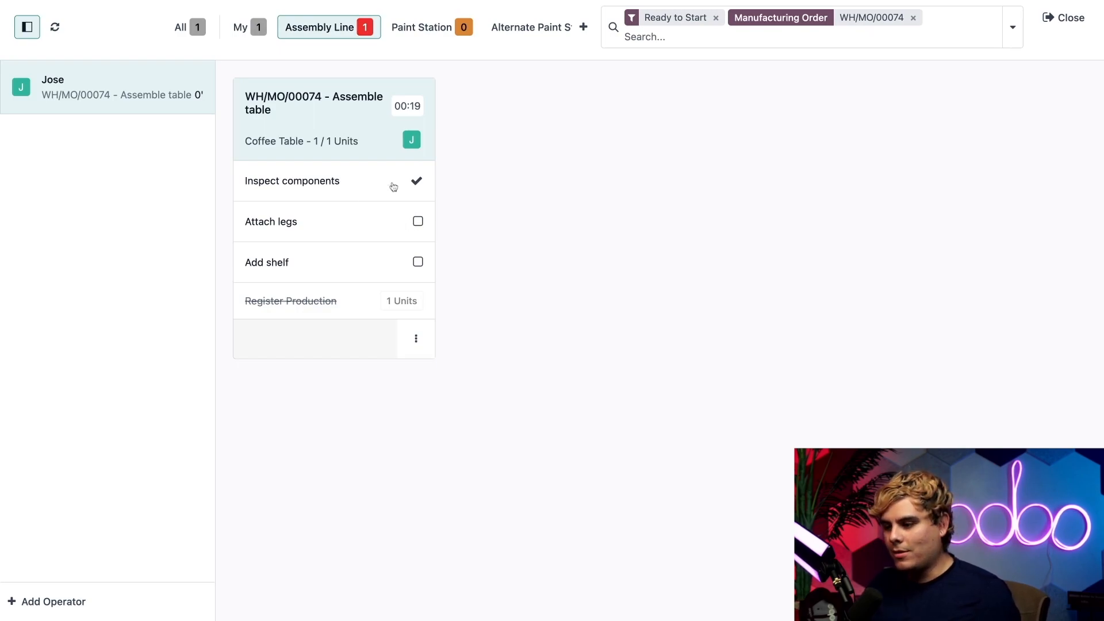
Pass the Inspect components check, then complete Attach legs and Add shelf
left_click(291, 180)
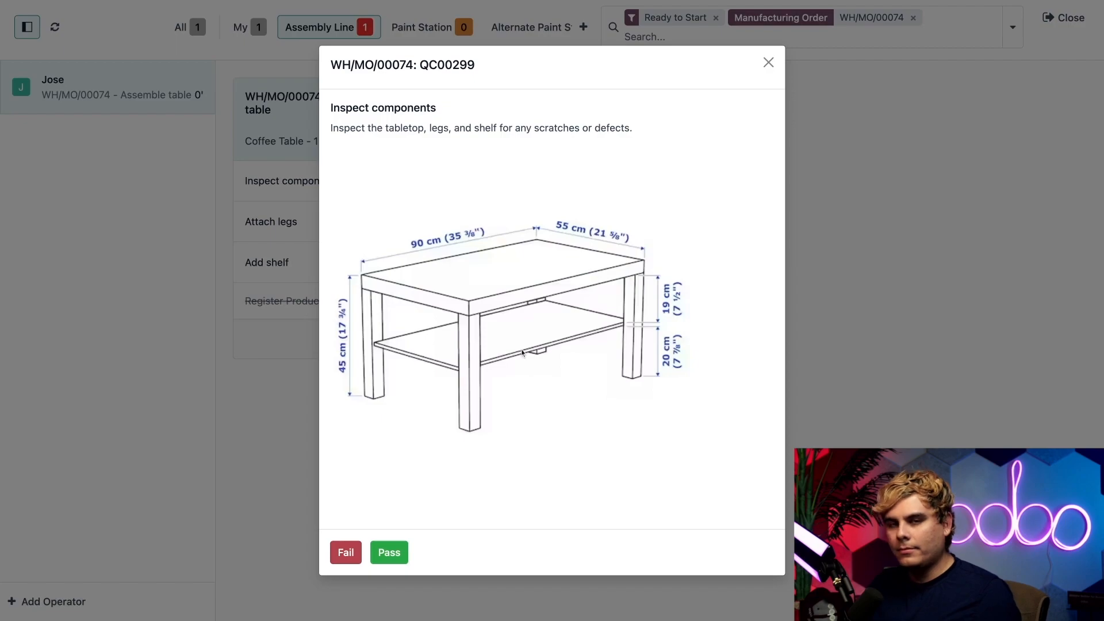
mouse_move(520, 353)
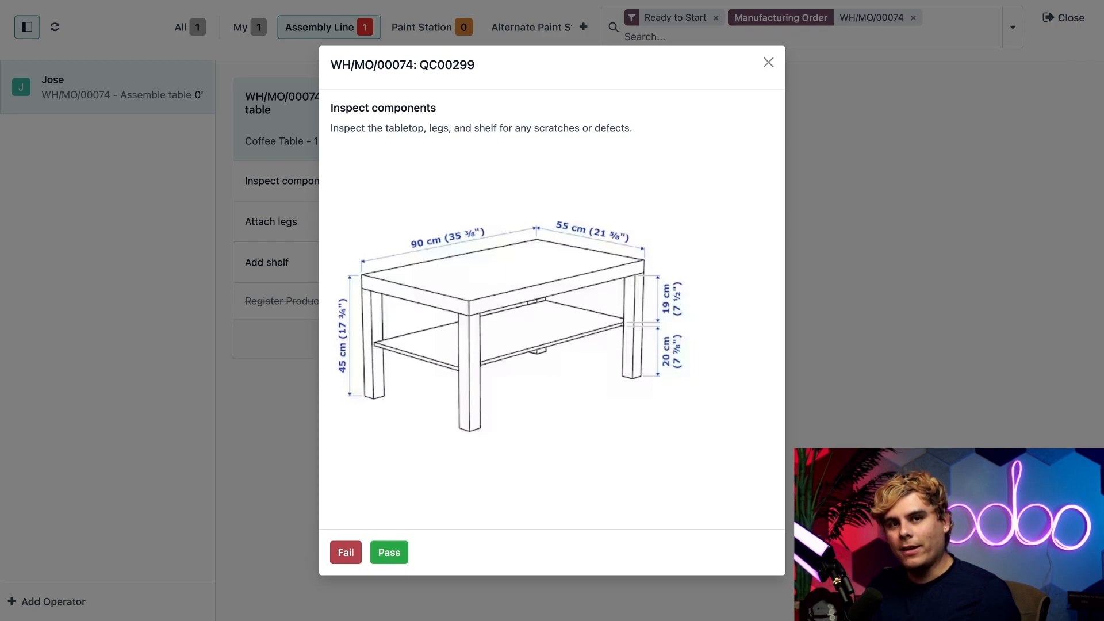
mouse_move(461, 524)
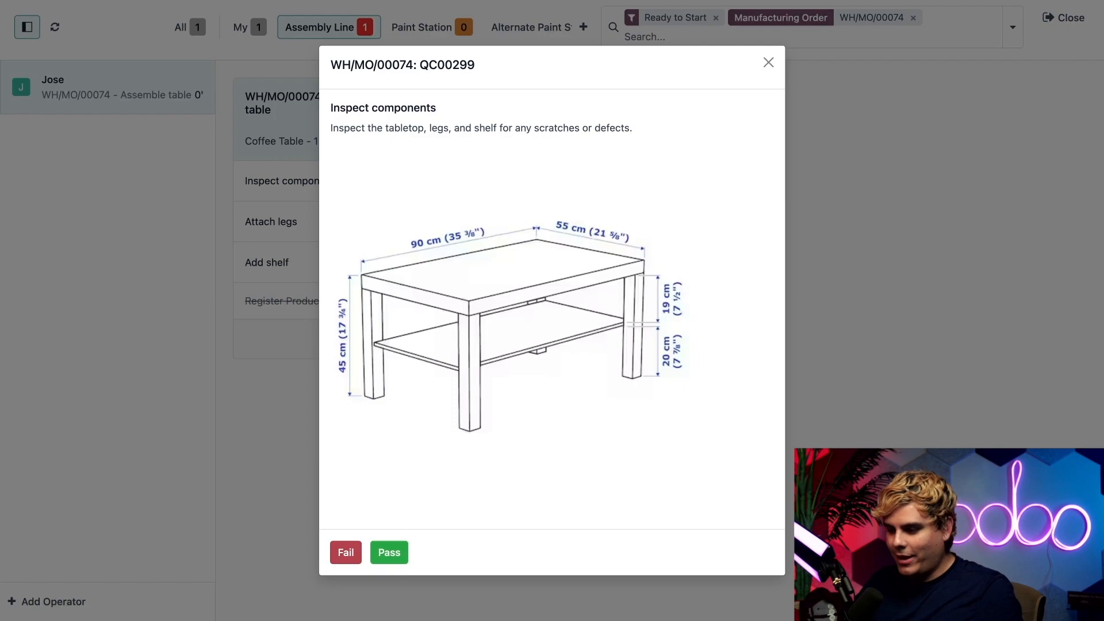
left_click(389, 552)
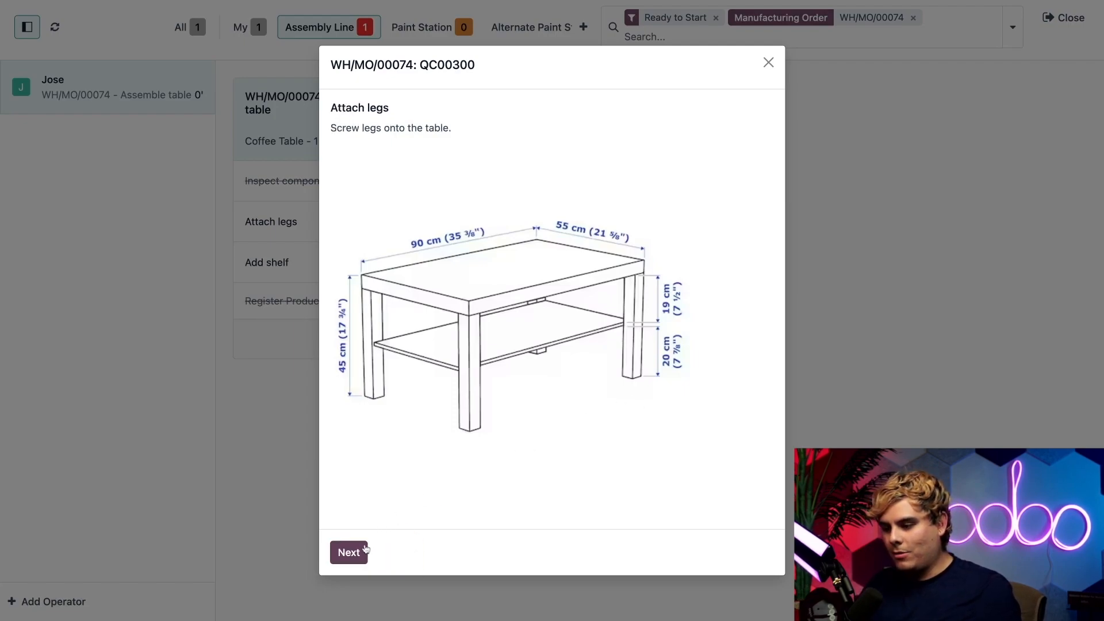
left_click(347, 552)
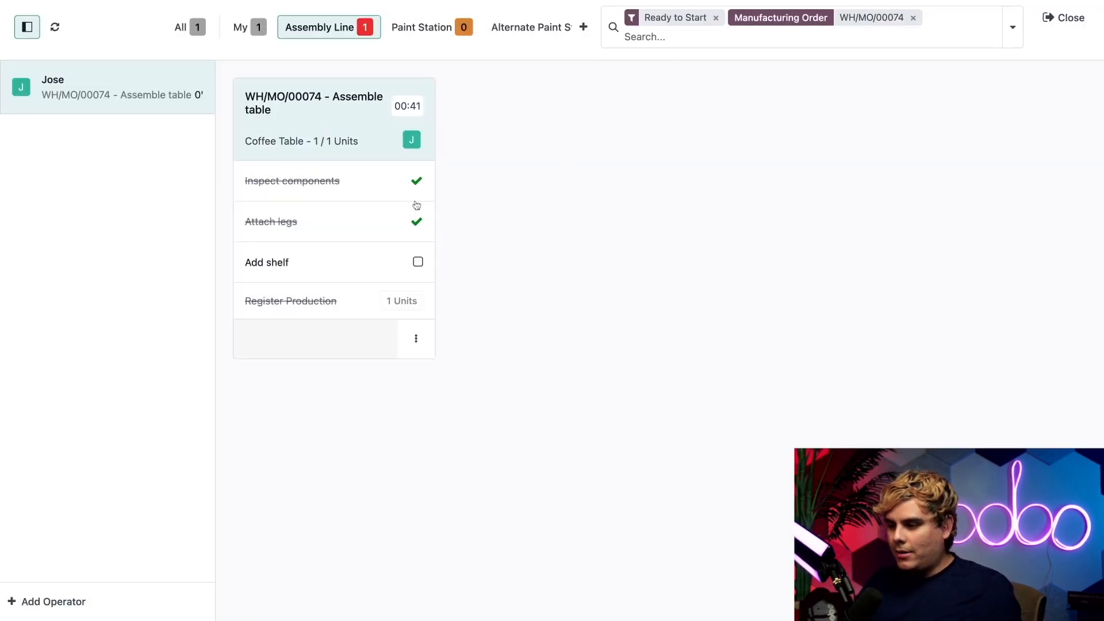
left_click(416, 261)
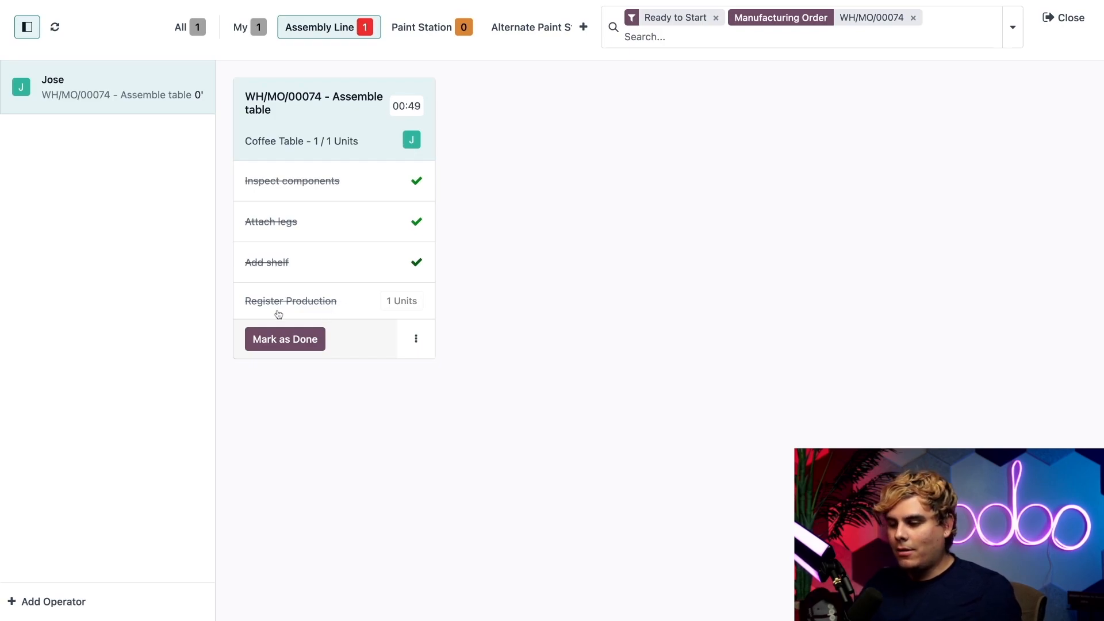
Mark the Assemble table work order done, moving the table on to Paint Station
left_click(284, 338)
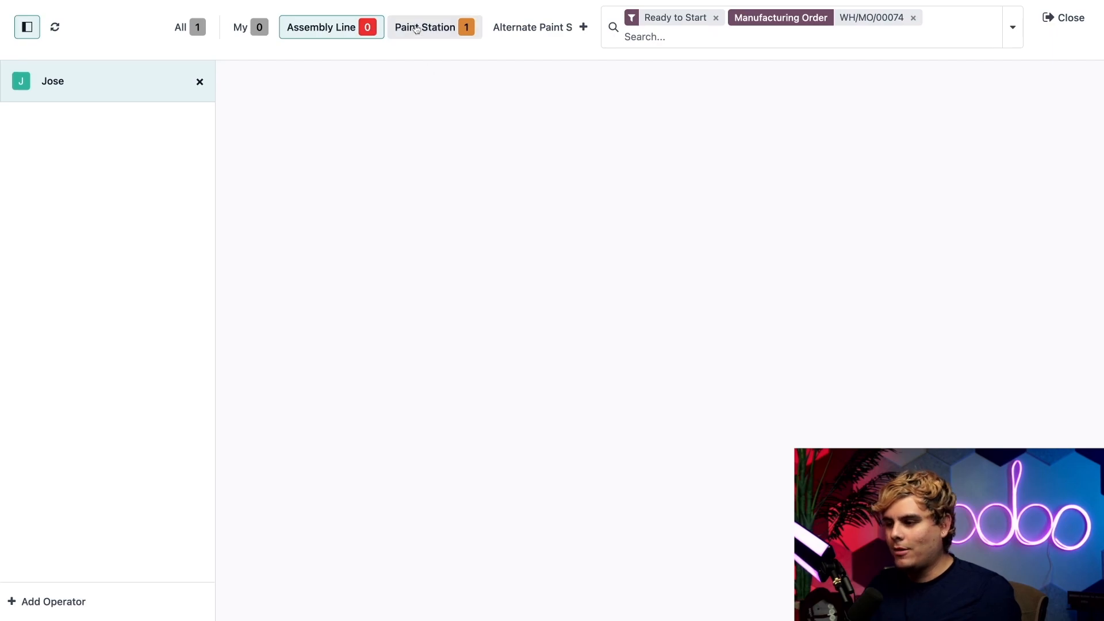
At Paint Station, mark stain applied and table dry, then close production for WH/MO/00074
left_click(425, 26)
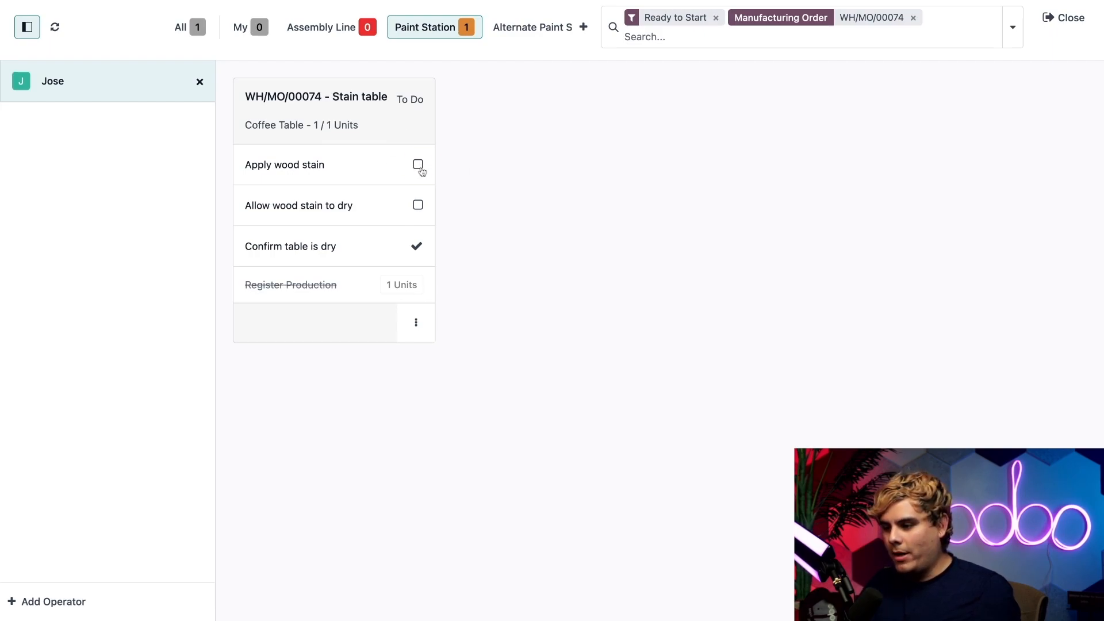
left_click(416, 164)
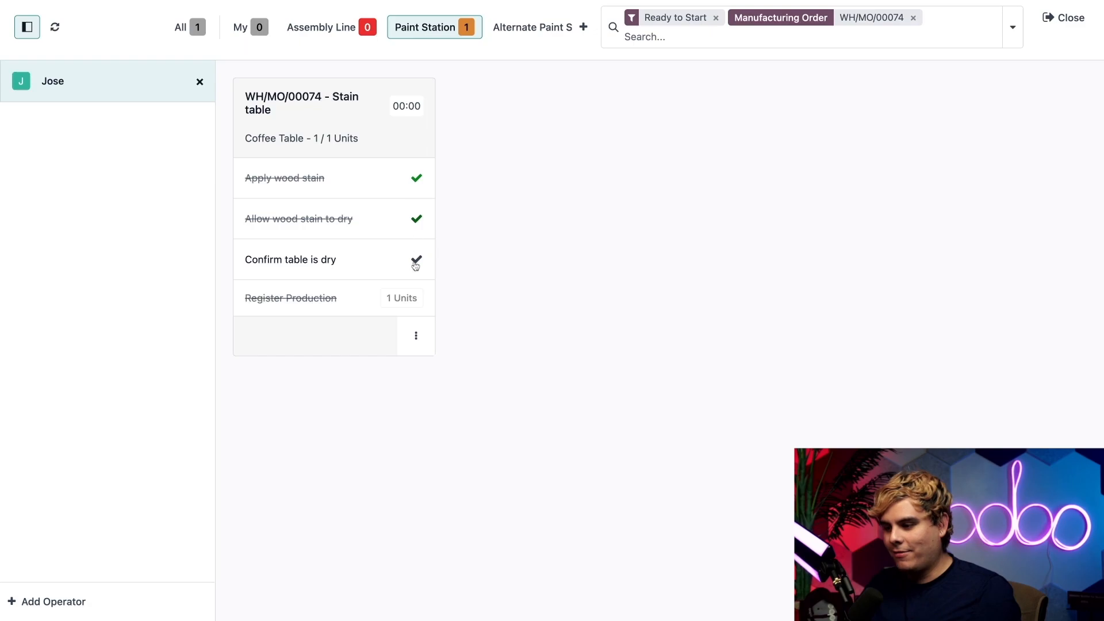
left_click(415, 258)
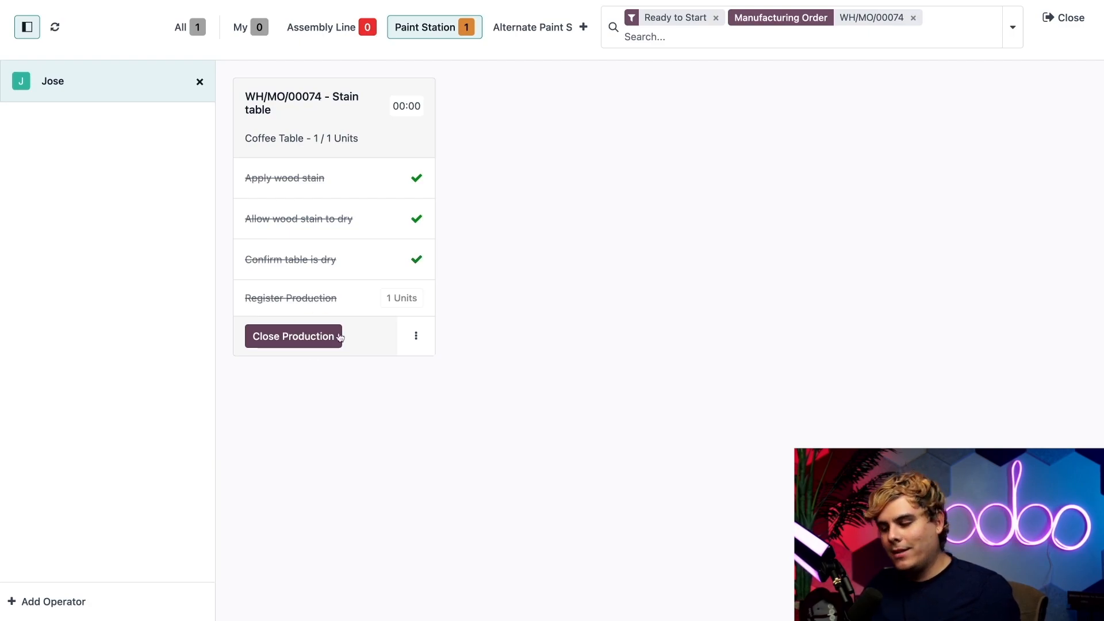
left_click(293, 335)
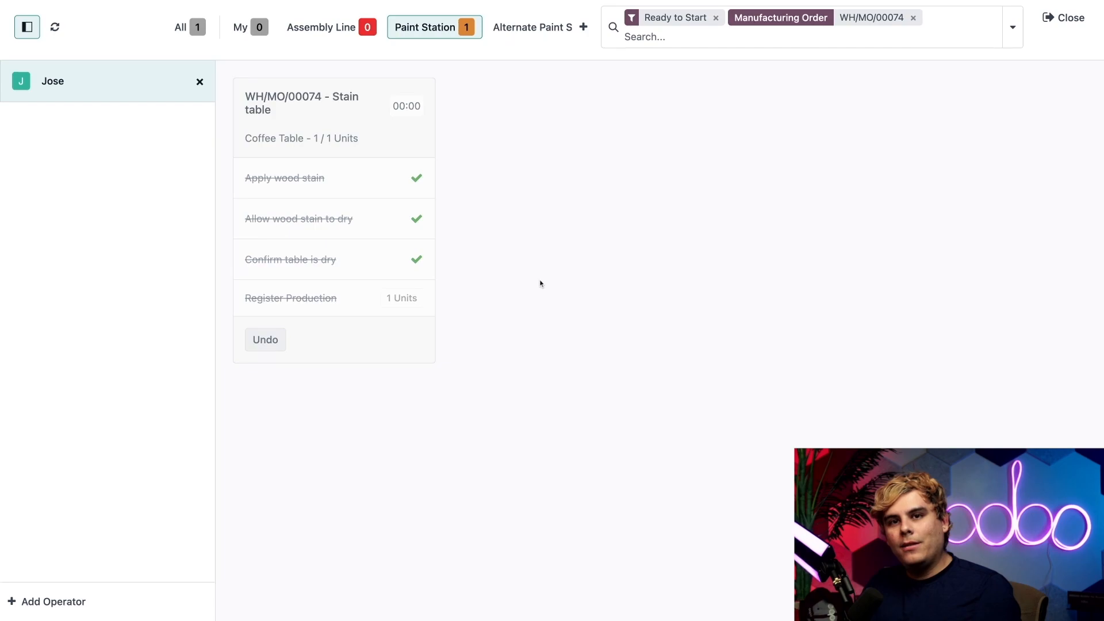